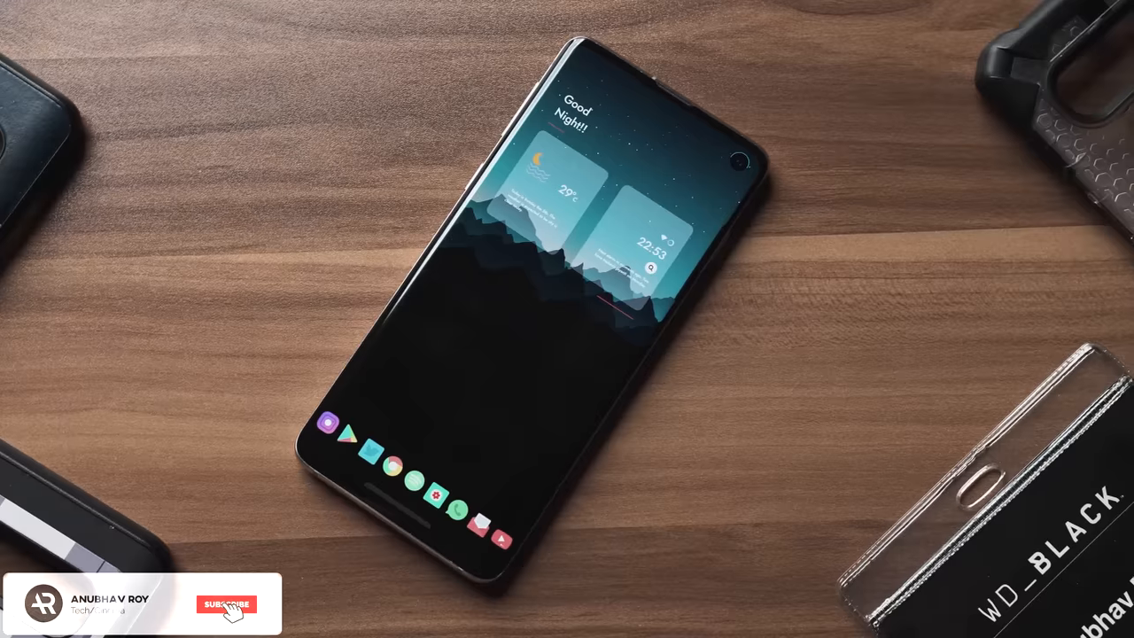
pyautogui.click(227, 602)
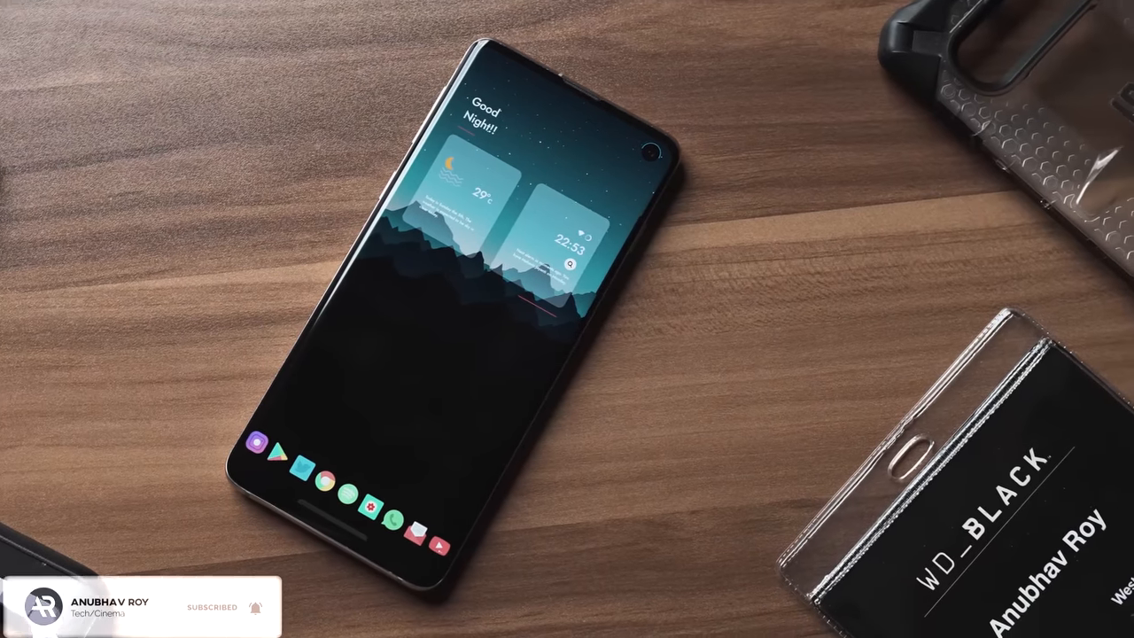